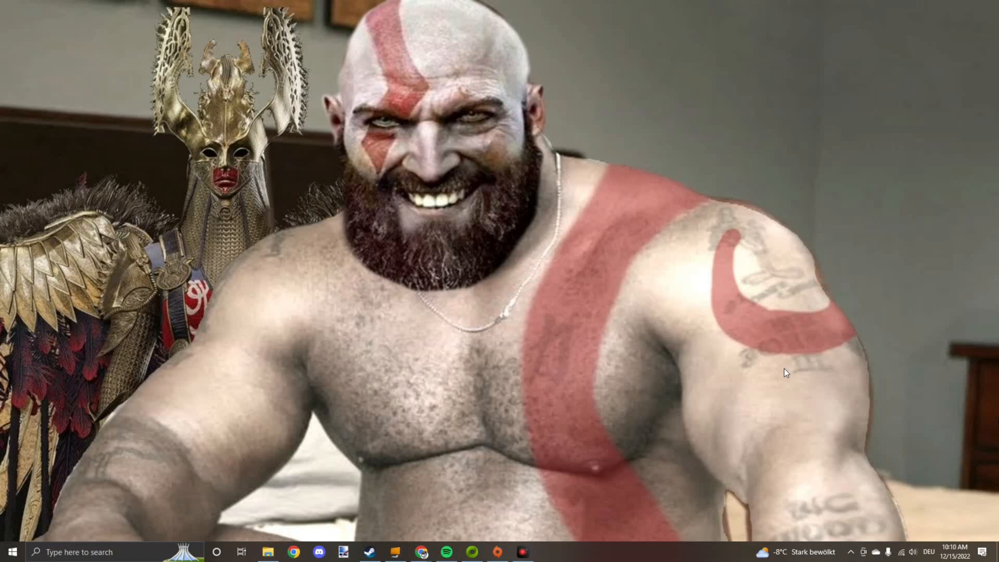
mouse_move(492, 503)
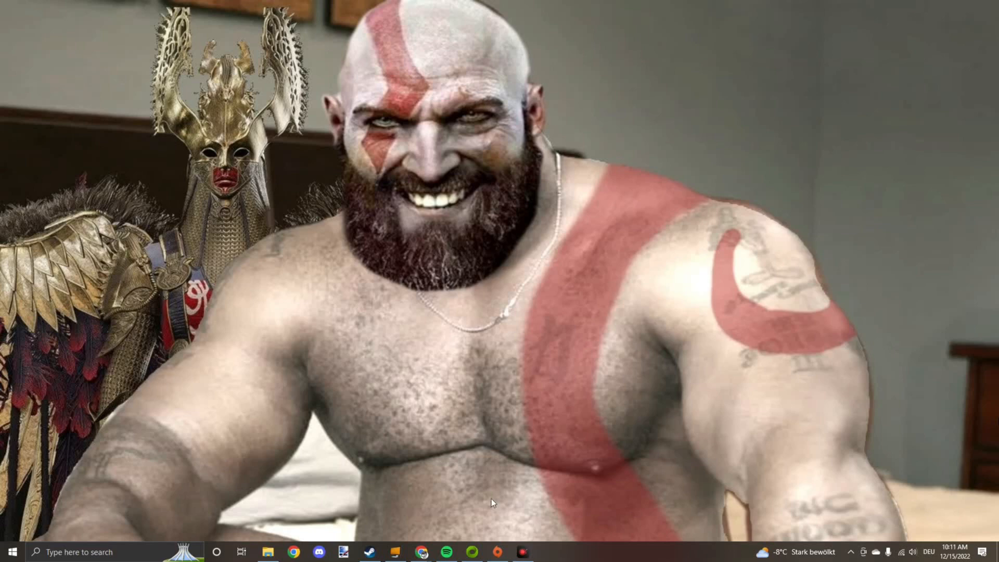
Bring Chrome forward on the GOWTool v0.1.7 GitHub releases page
click(421, 551)
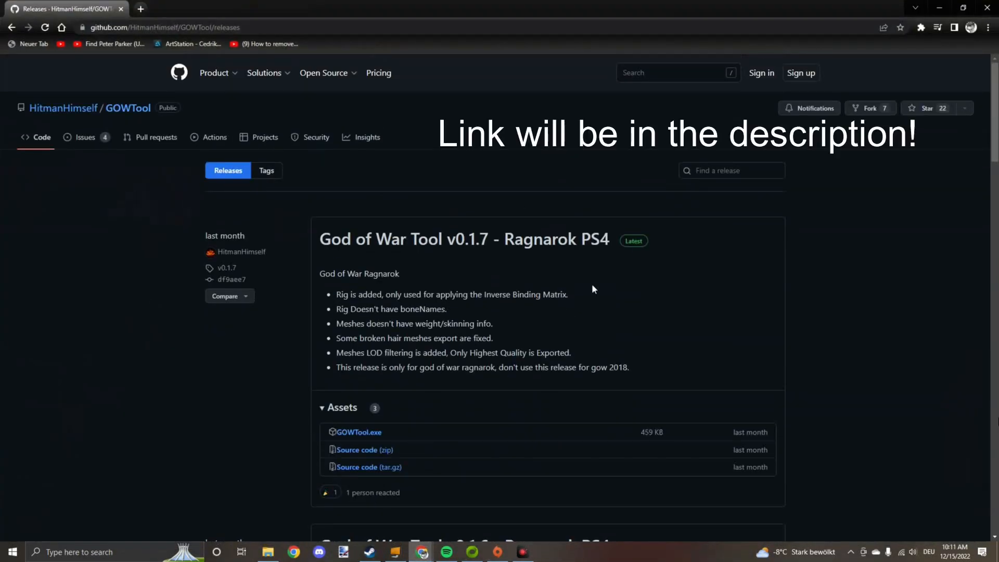
Download GOWTool.exe from the v0.1.3 Alpha - PC release, then minimize Chrome
scroll(down, 3)
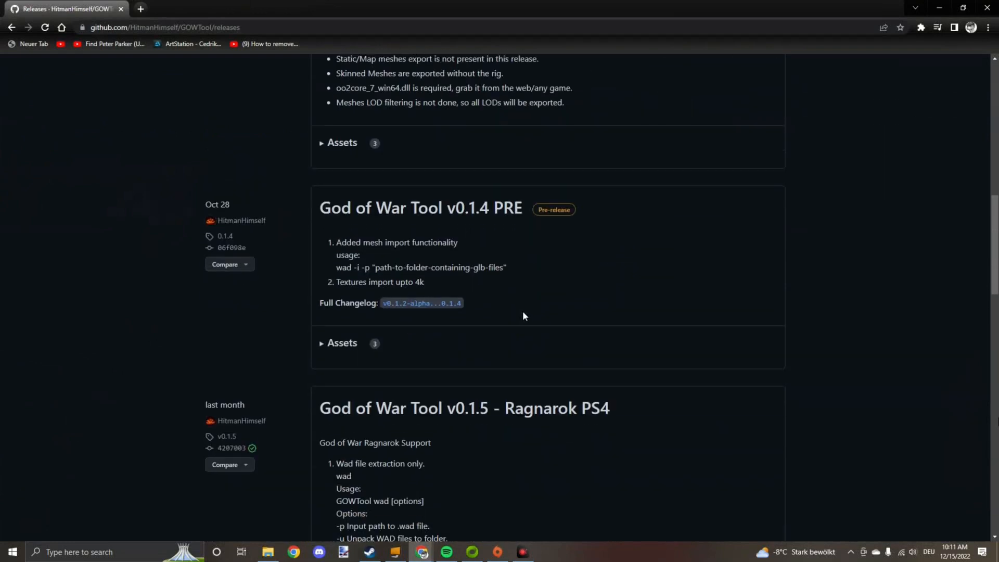
scroll(down, 3)
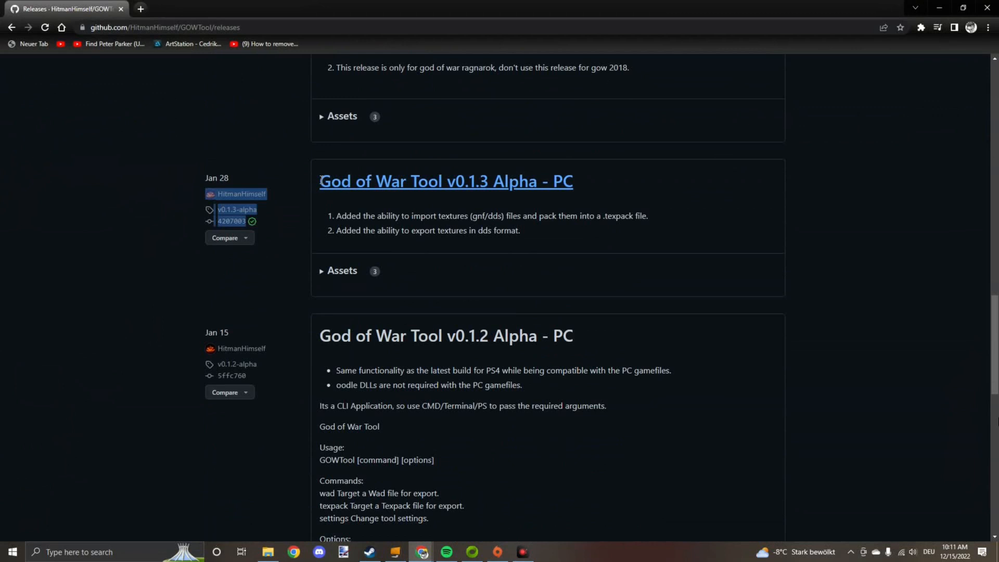
drag(320, 181, 520, 230)
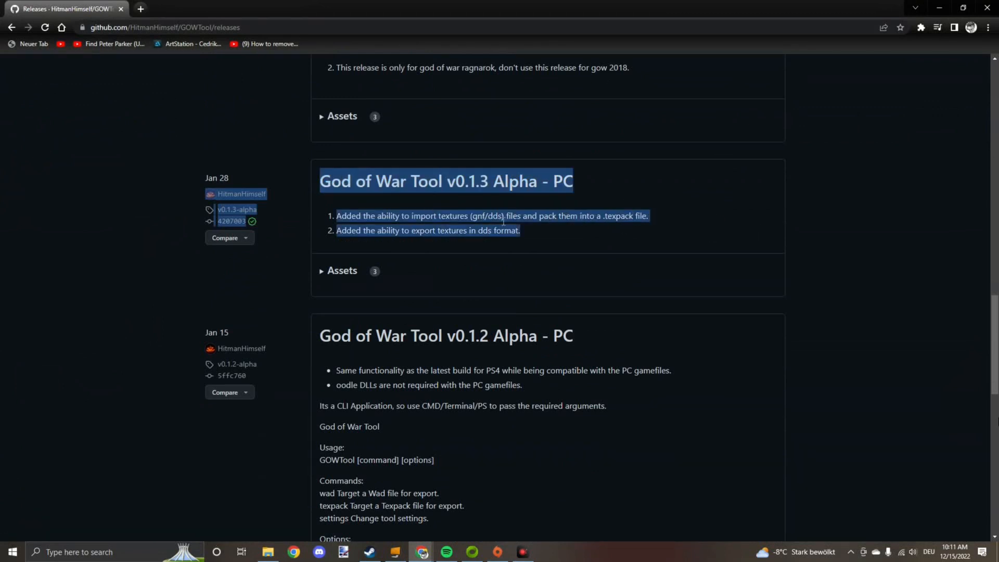
click(446, 181)
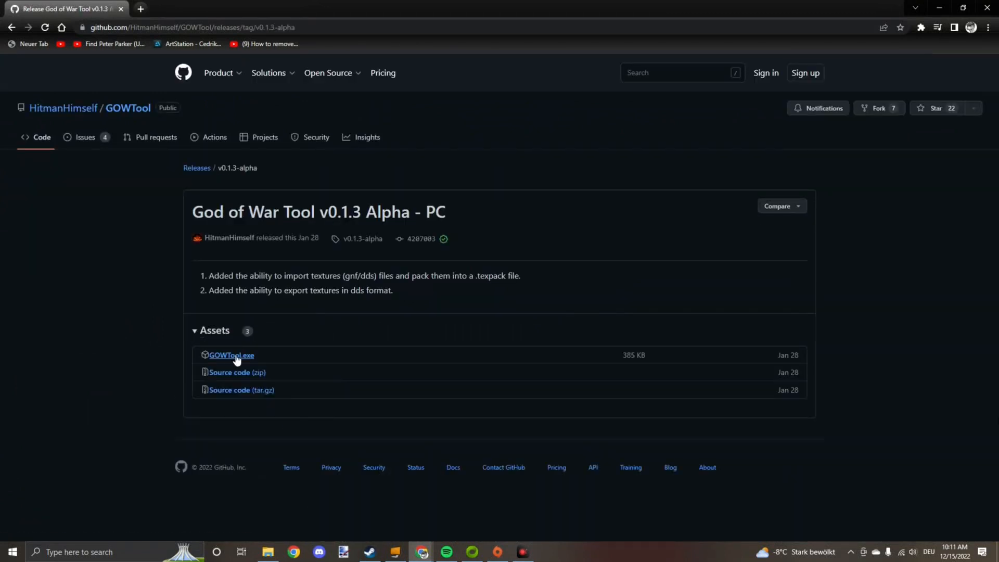
click(231, 354)
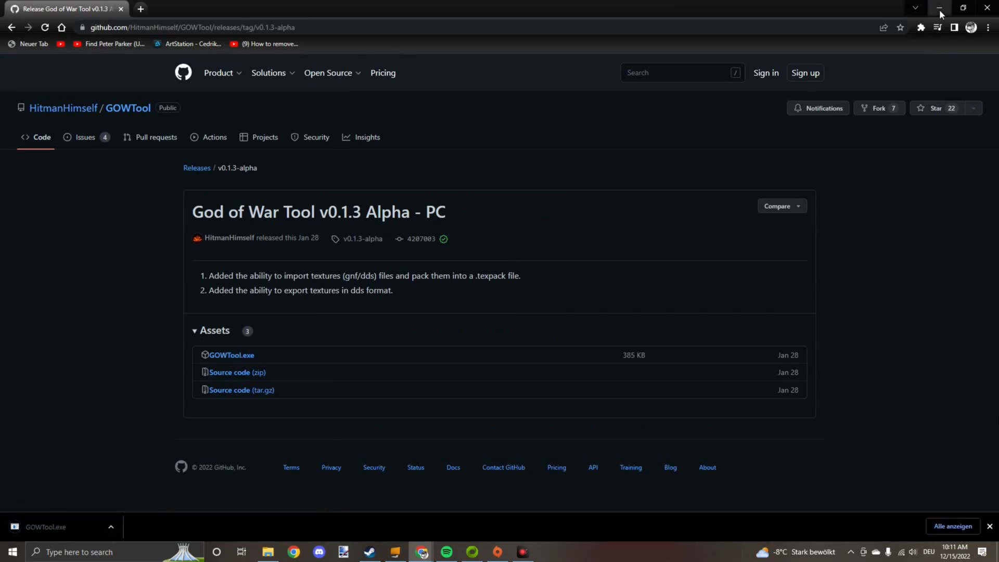
click(368, 551)
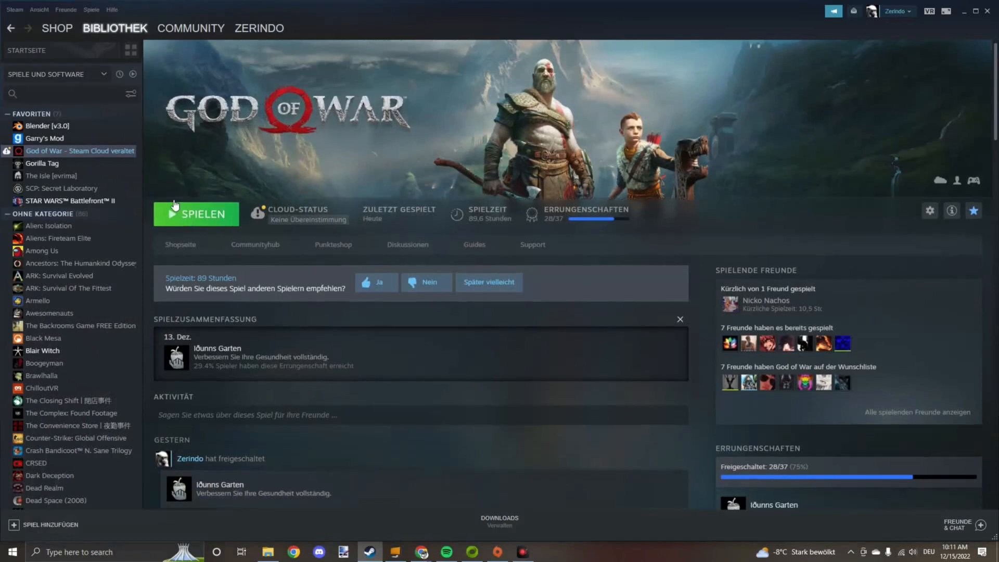
Scroll through the God of War page in the Steam library
scroll(down, 3)
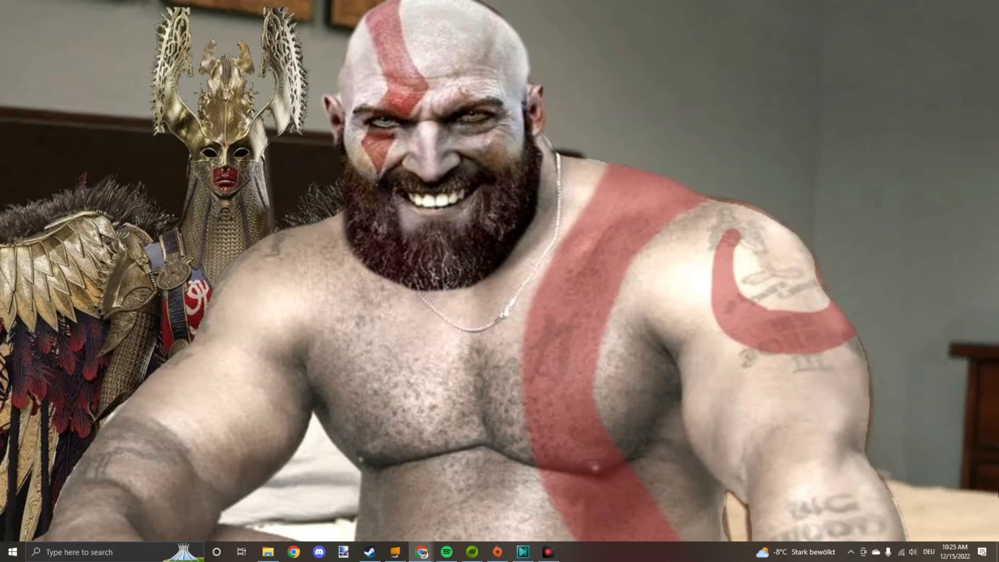
Browse Explorer to steamapps\common and name a new folder 'God of war extrac'
click(268, 551)
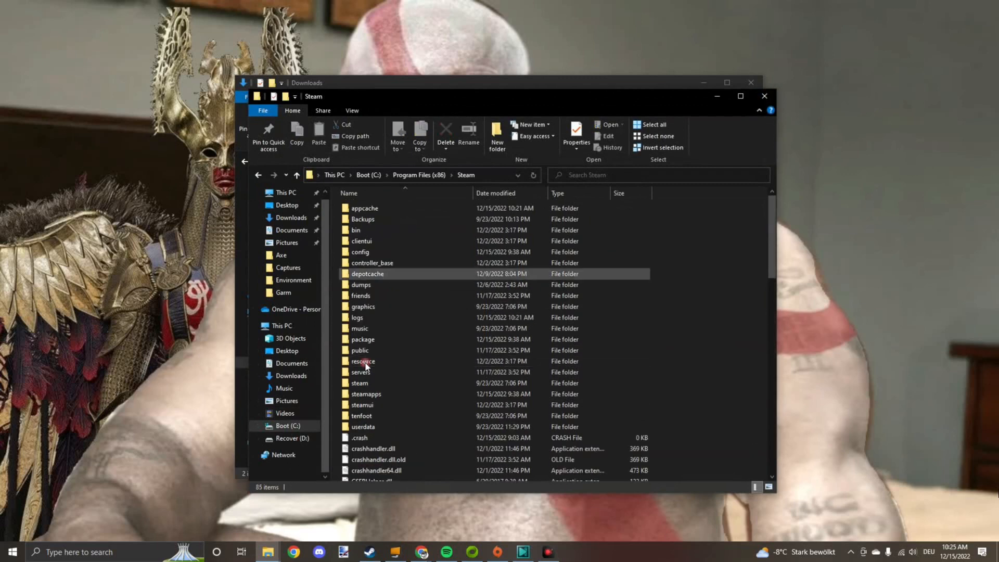
double_click(366, 394)
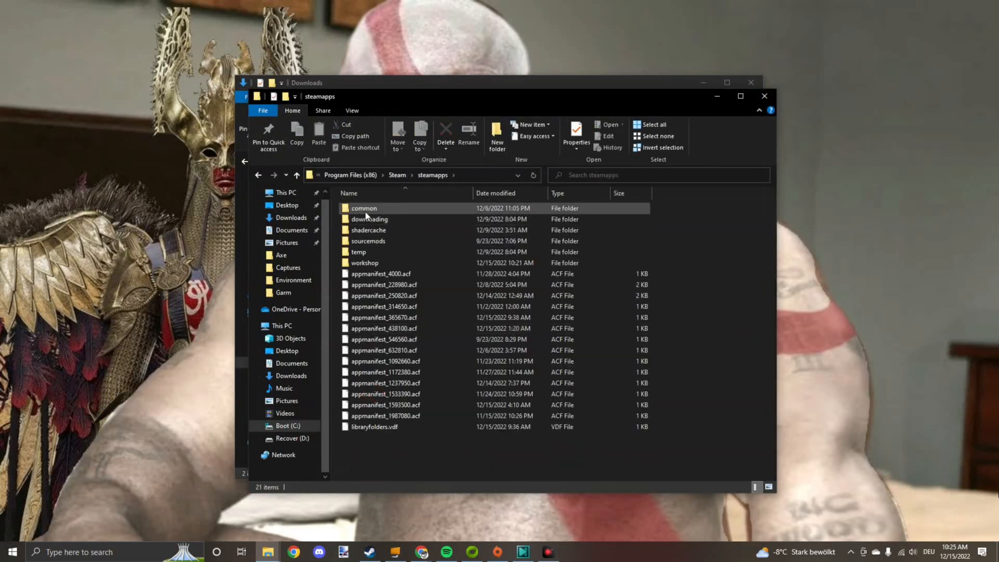
double_click(364, 208)
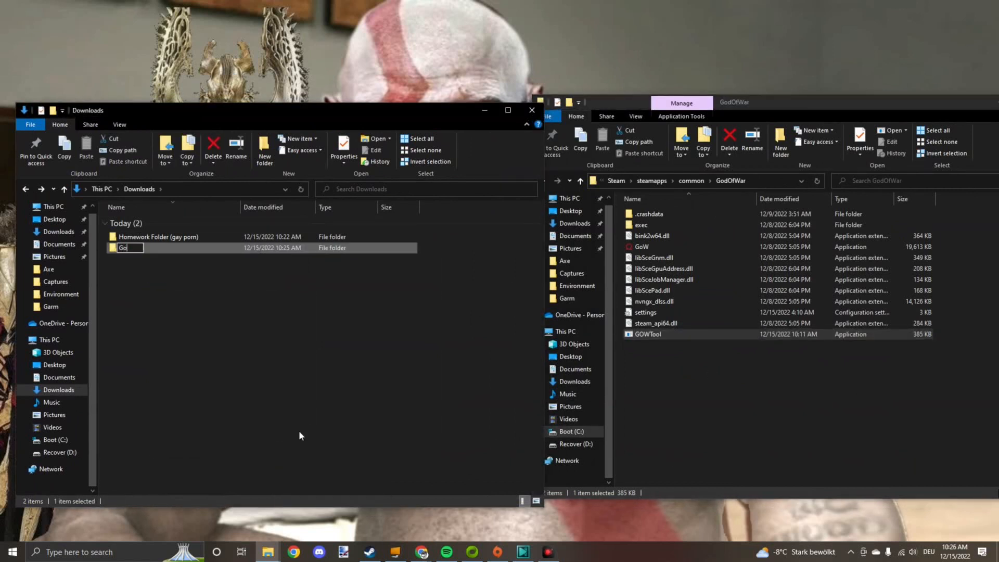
text(God of war extrac)
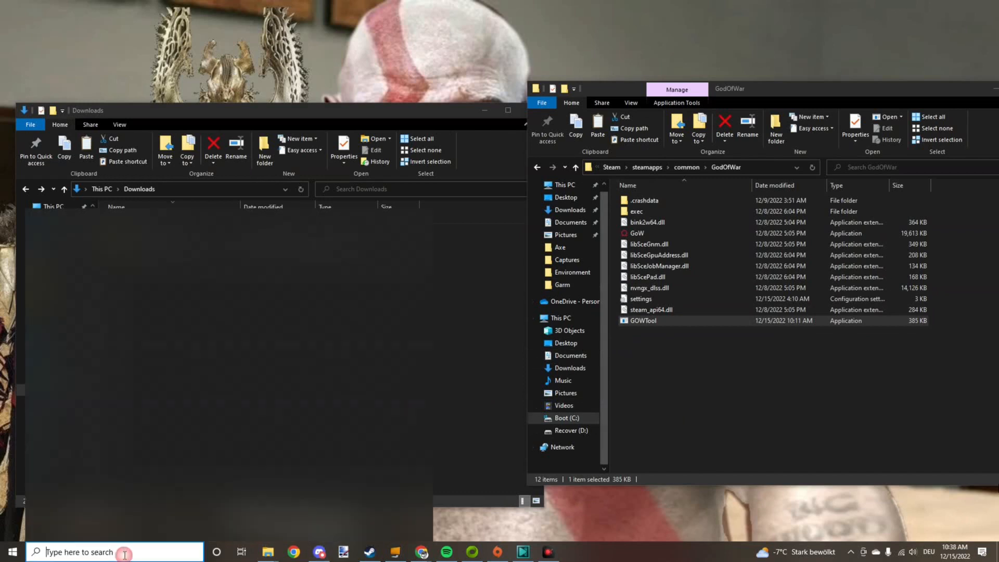
Run GOWTool.exe settings help, then set gamedir to C:\Program Files (x86)\Steam\steamapps\common\GodOfWar
text(command)
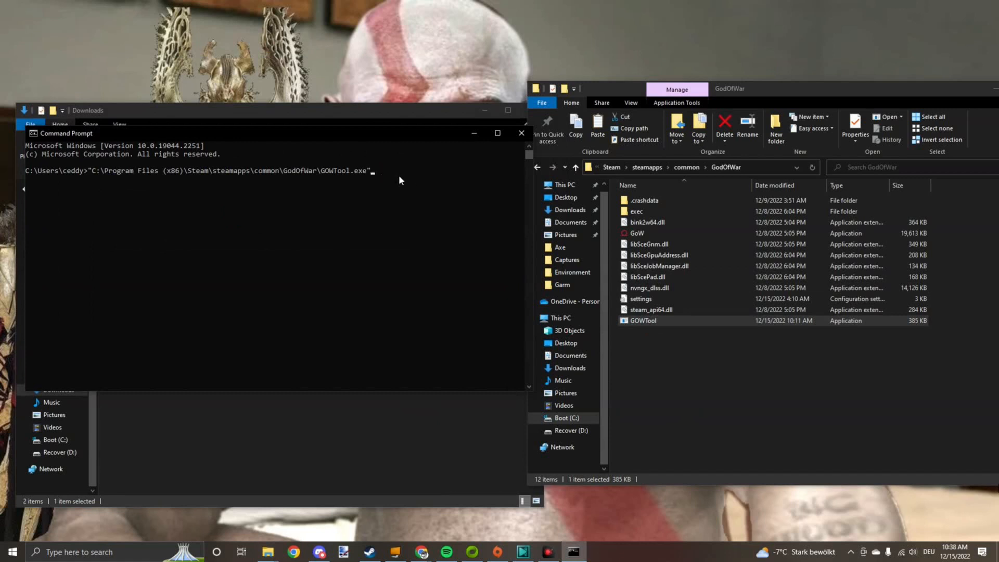
text(se)
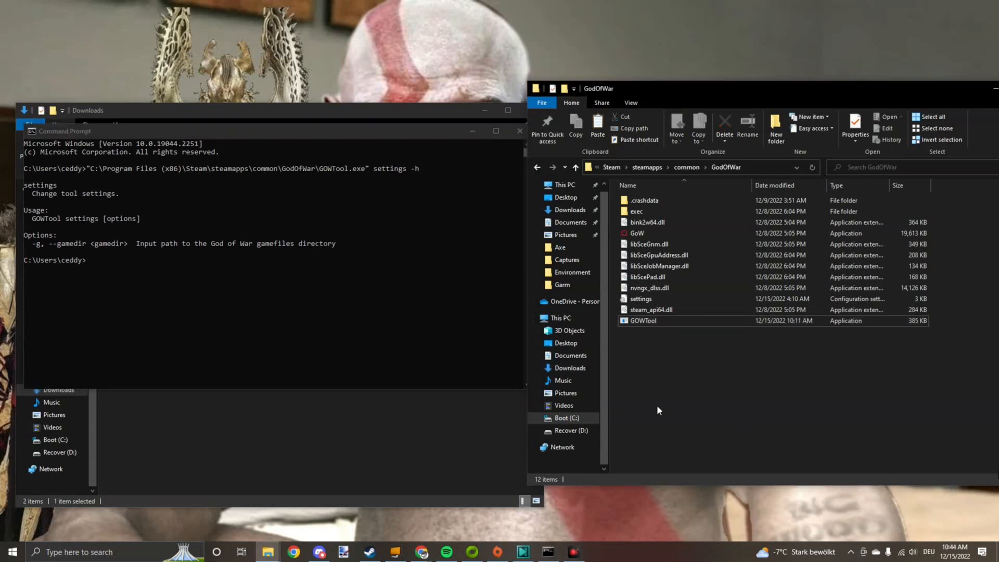
mouse_move(730, 180)
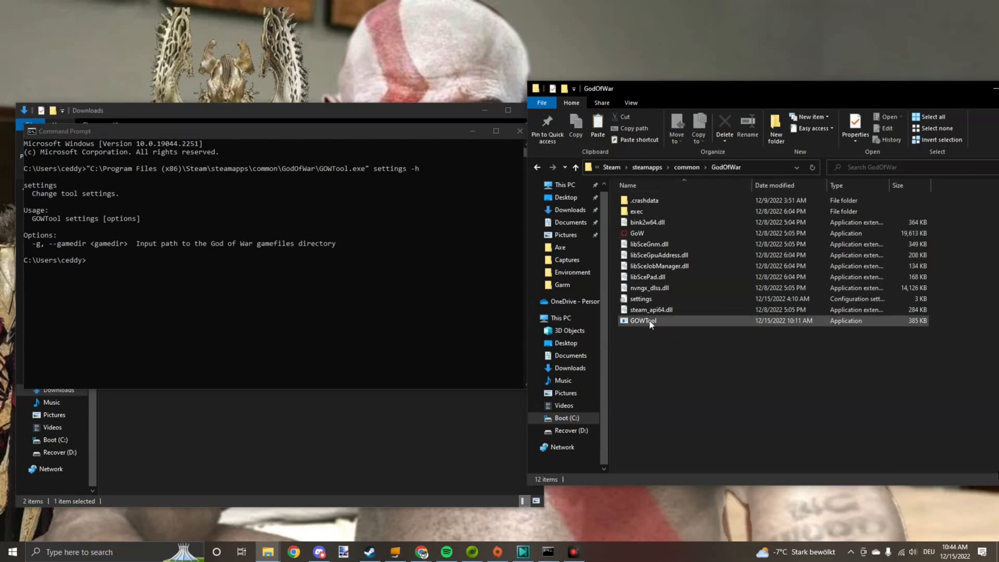
click(643, 321)
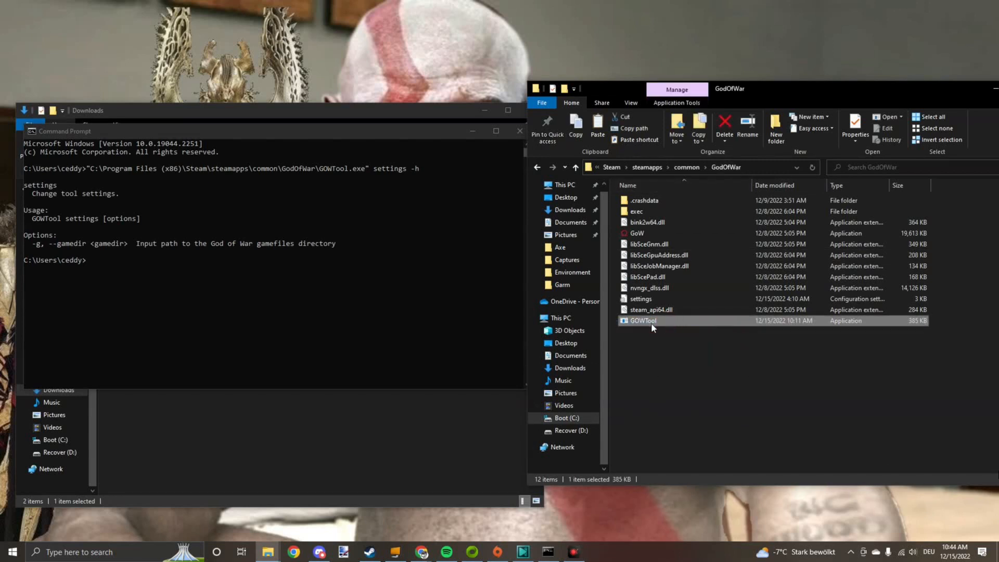
text("C:\Program Files (x86)\Steam\steamapps\common\GodOfWar\GOWTool.exe")
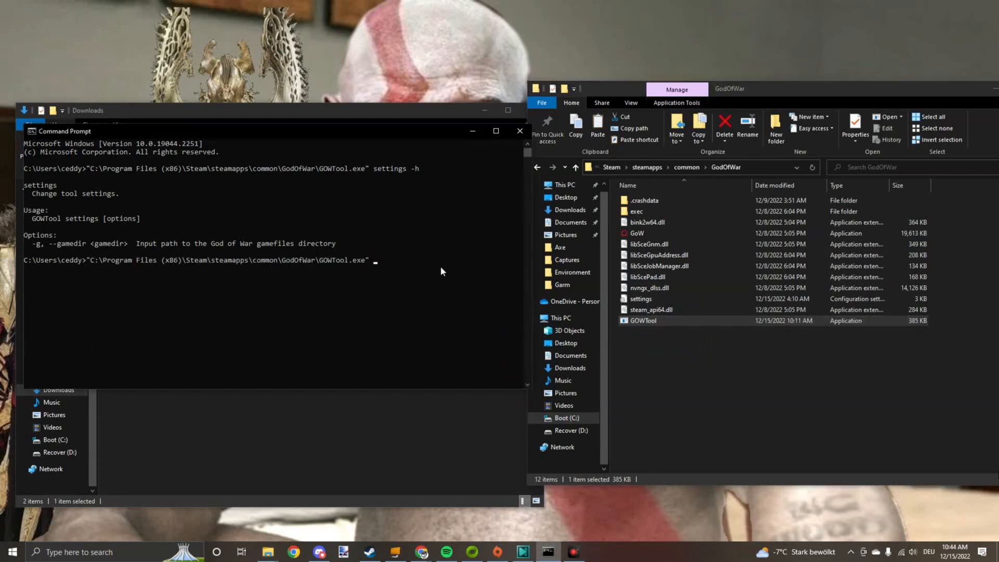
text(settings -g)
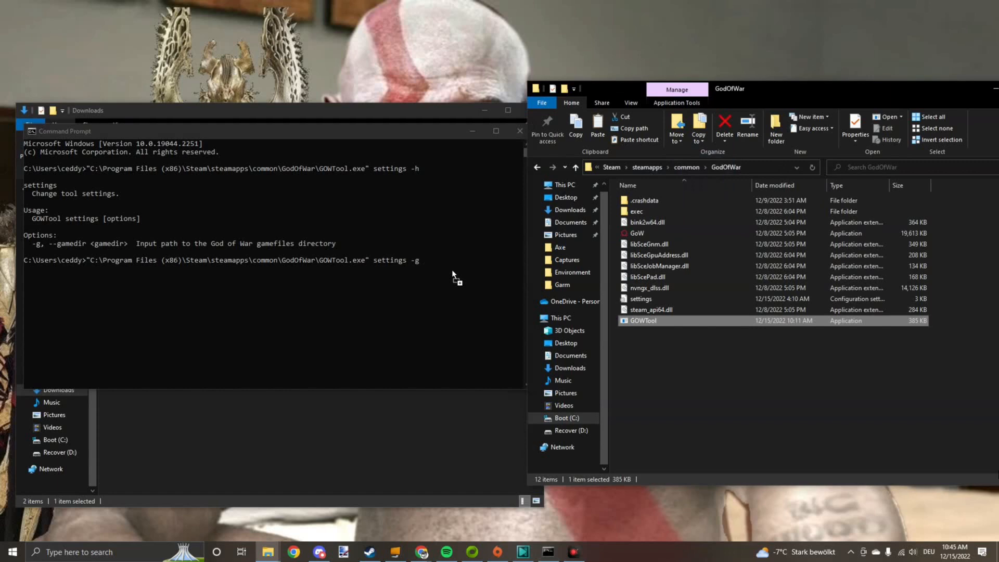
text("C:\Program Files (x86)\Steam\steamapps\common\GodOfWar")
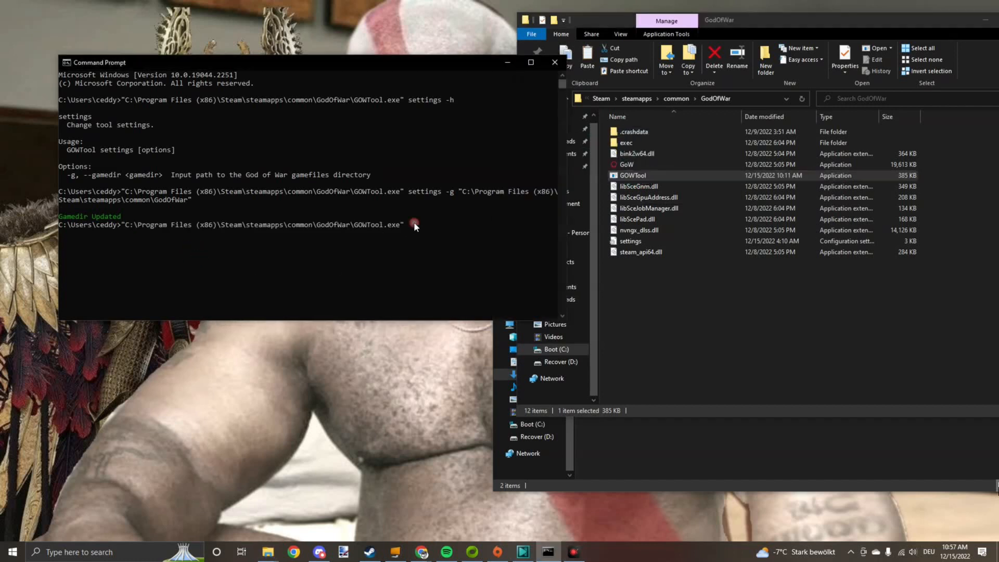
Start a GOWTool wad -p command using the r_sindri00.wad path from Explorer search
text(wad -)
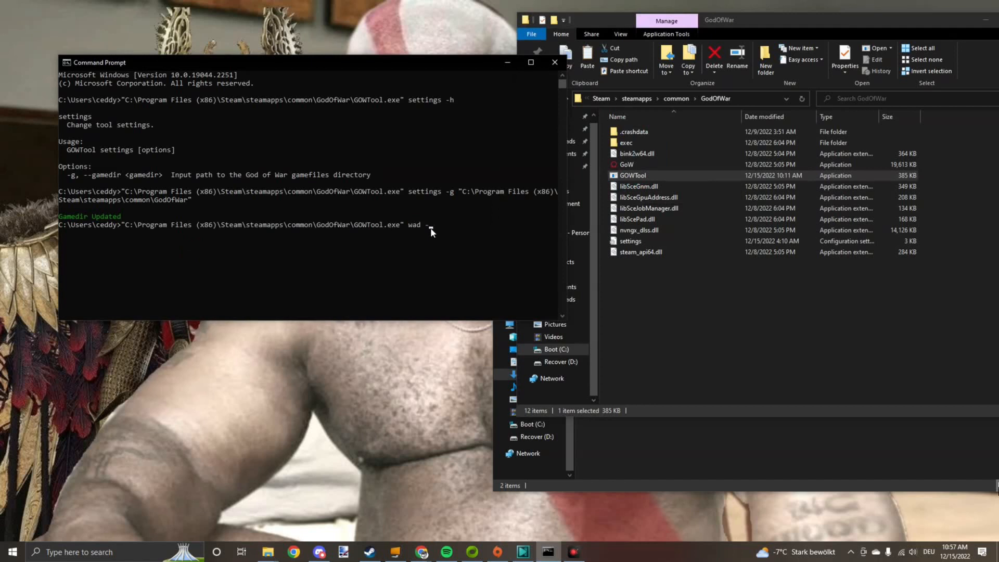
text(p)
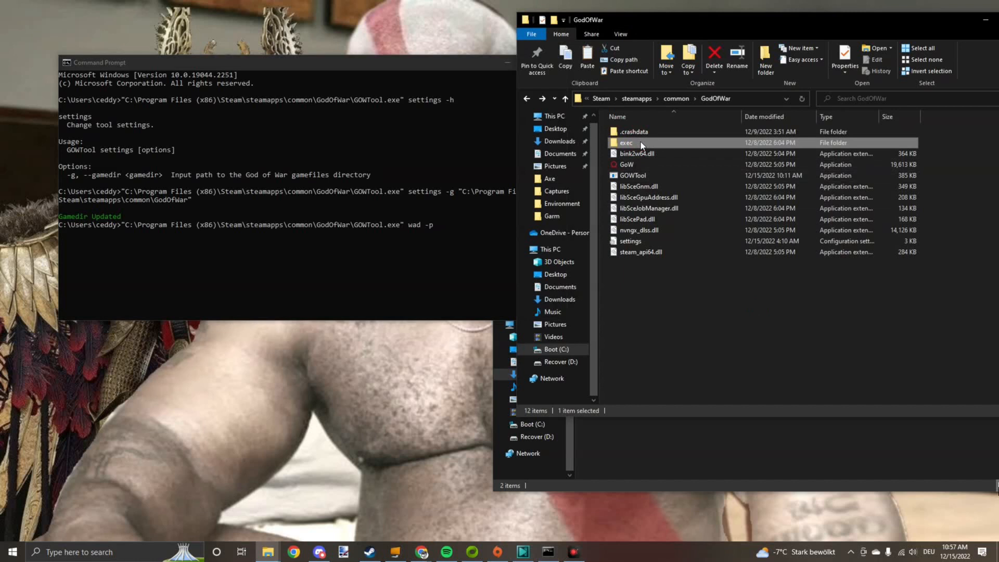
double_click(626, 142)
text(sindri)
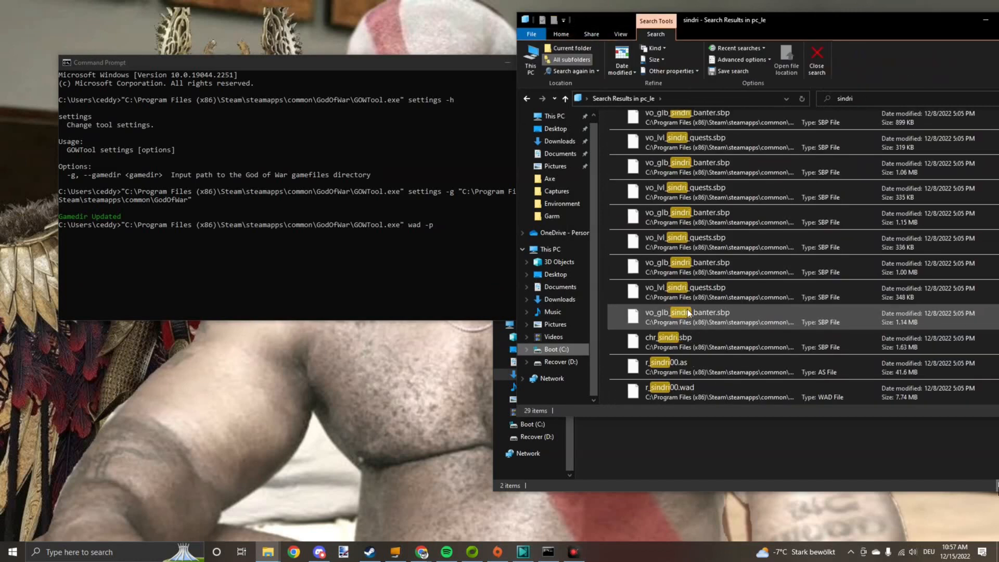
click(666, 387)
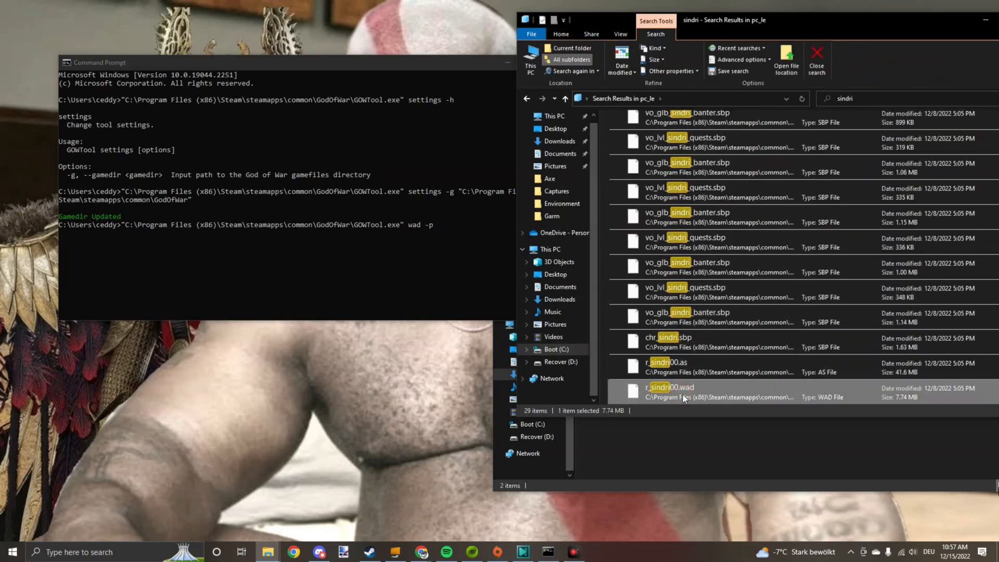
right_click(669, 387)
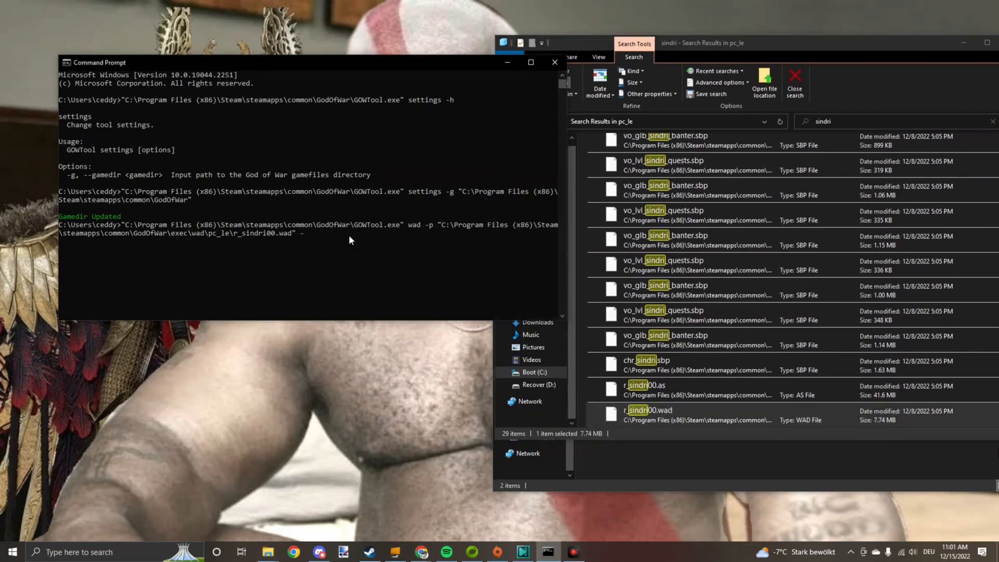
Add -o pointing to the God of war extracted folder, plus -t and -d flags
text(o)
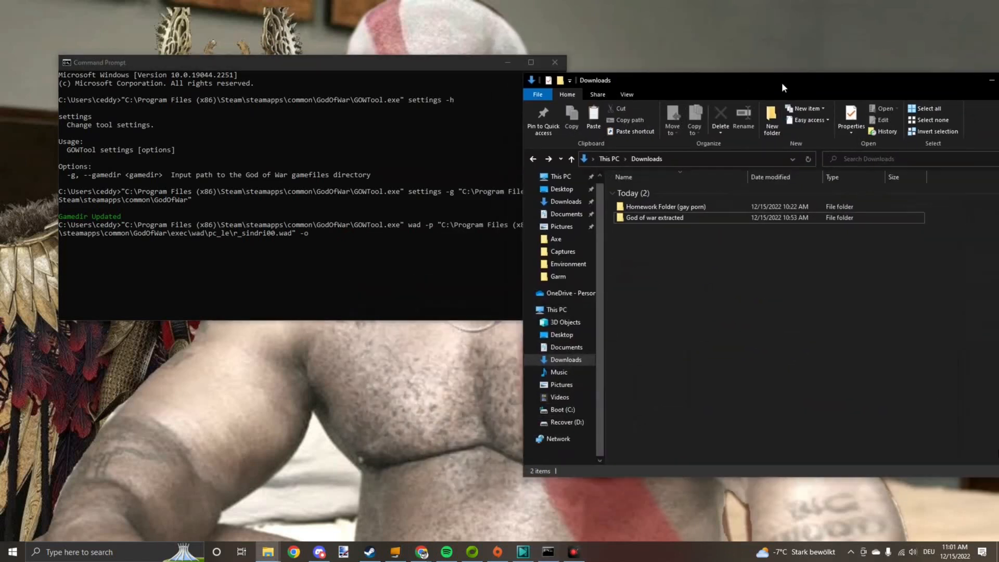
click(653, 217)
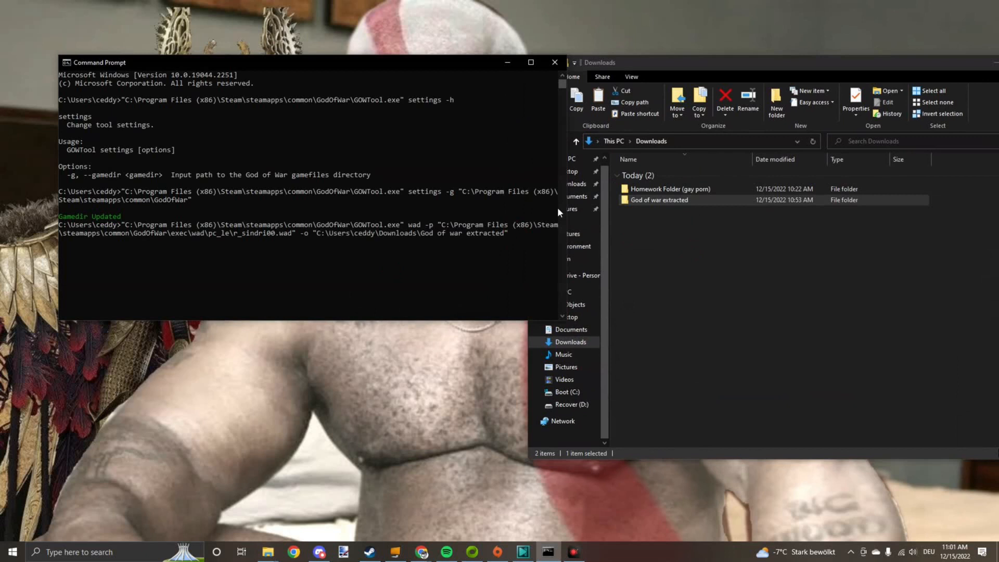
text(-t)
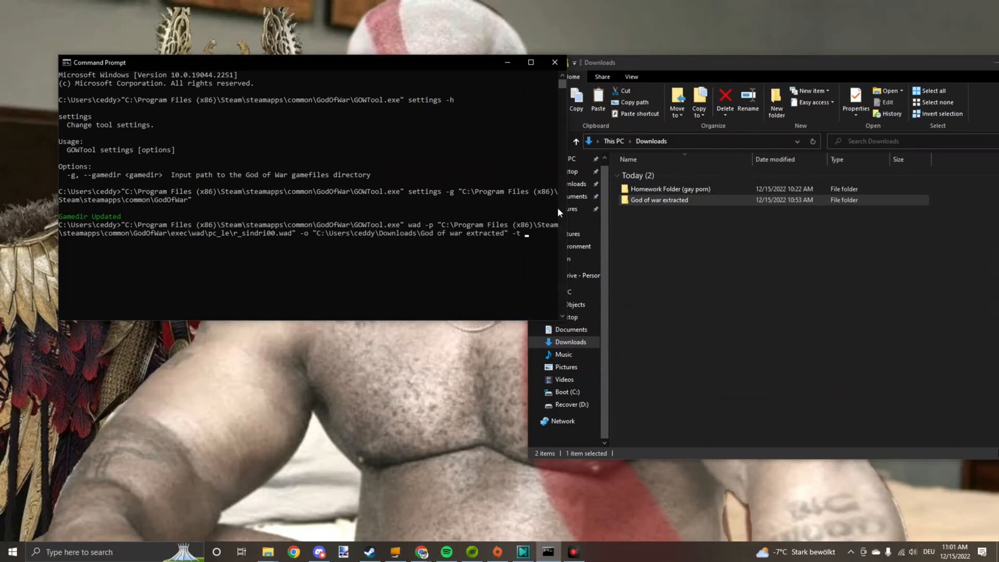
text(-d)
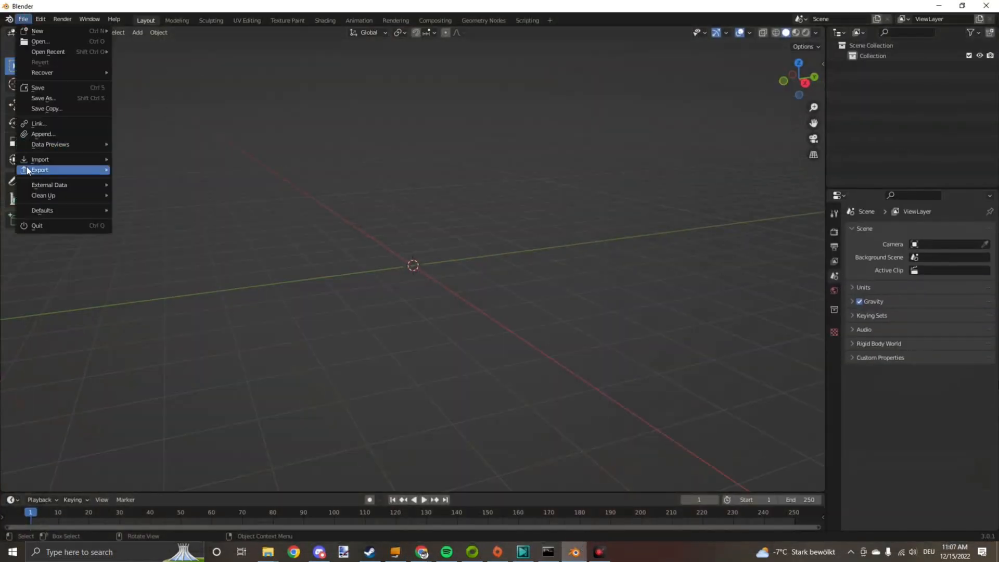
mouse_move(40, 159)
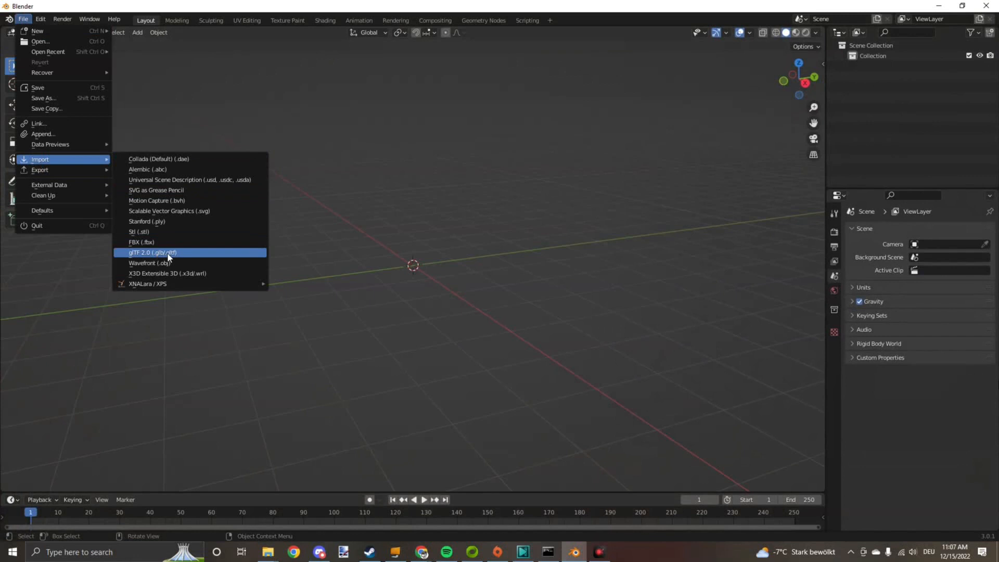
Import the Sindri glTF 2.0 model from the God of war extracted folder
click(152, 252)
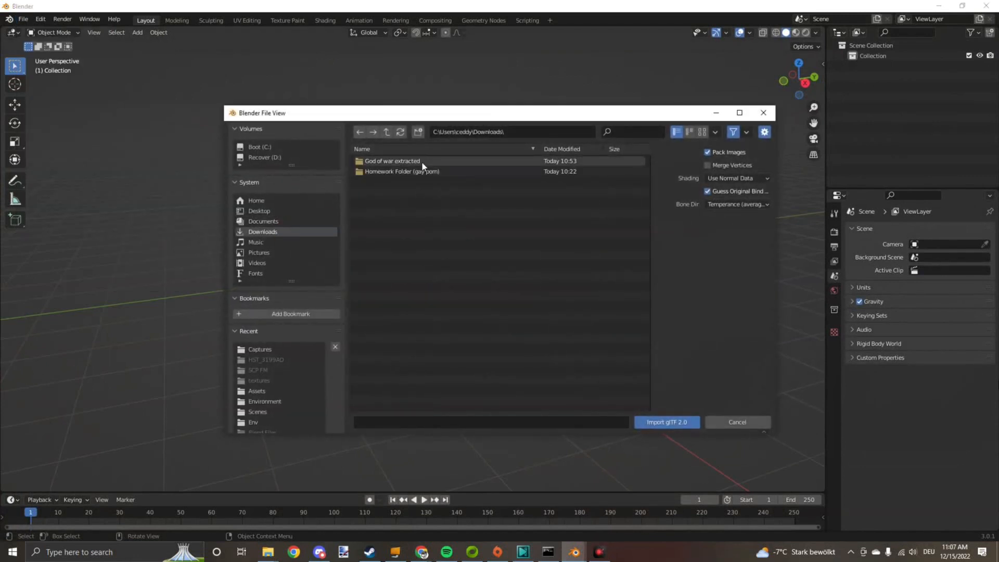
double_click(392, 161)
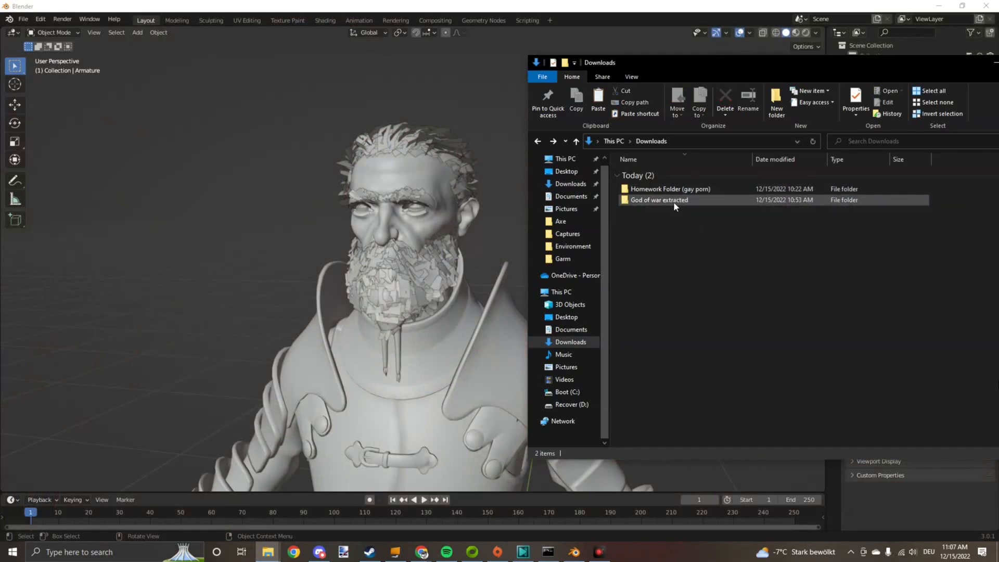
Open God of war extracted in Downloads and close a texture's Properties with OK
click(659, 200)
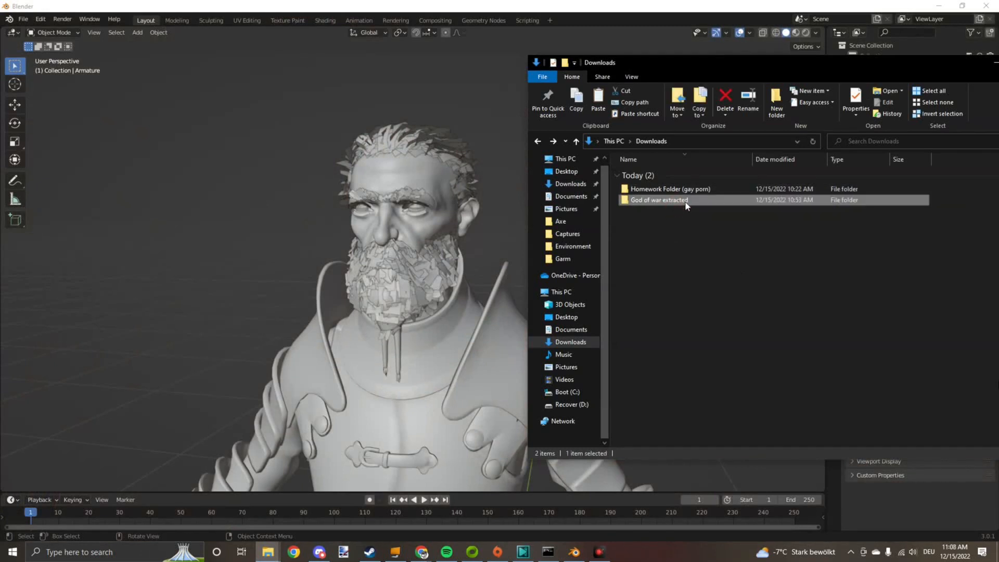
double_click(657, 199)
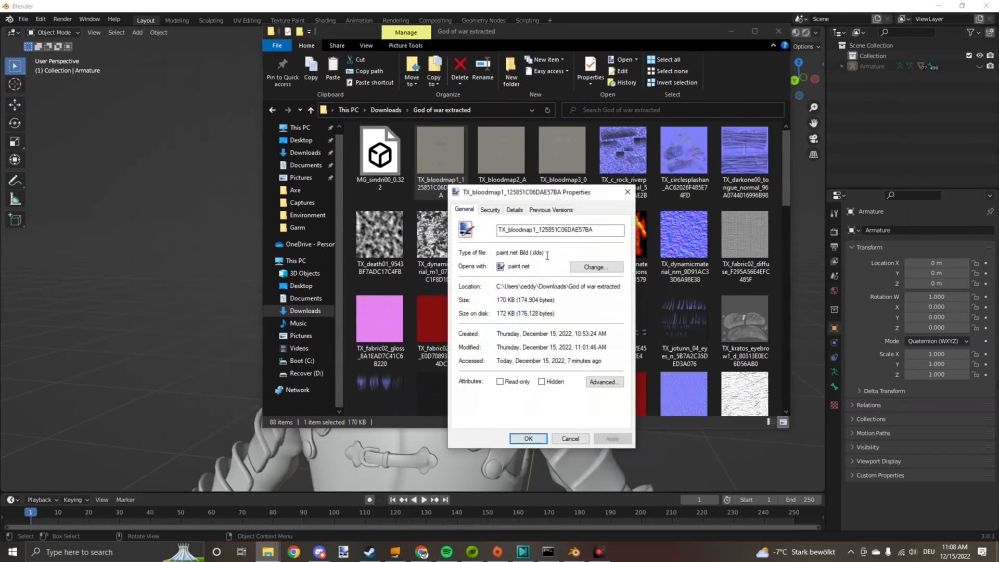
click(527, 438)
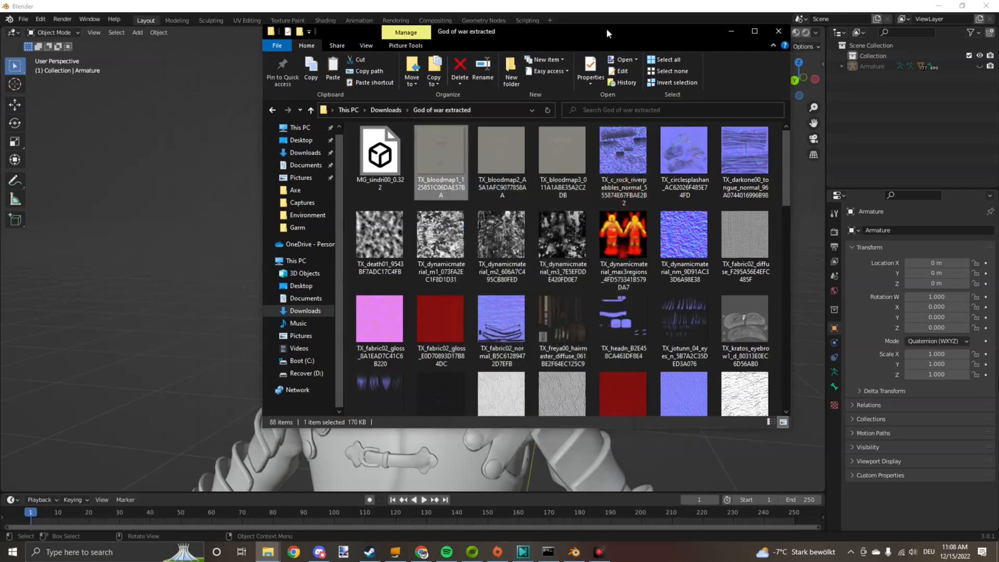